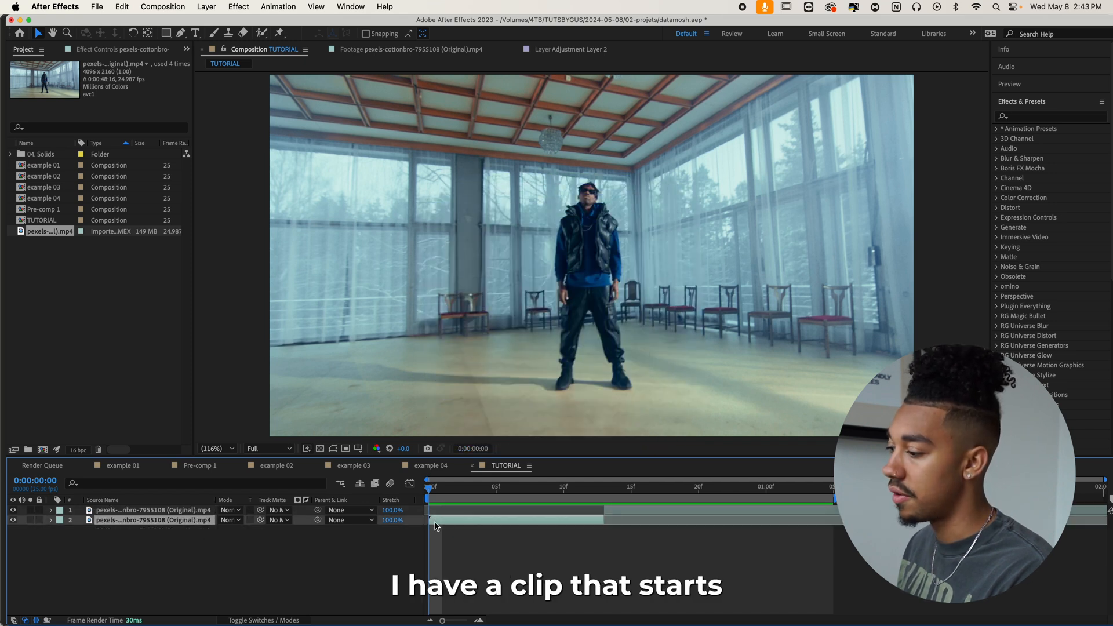
Step: Select the top clip layer at the frame-13 cut where the close-up starts
{"action": "left_click", "coordinate": [586, 487]}
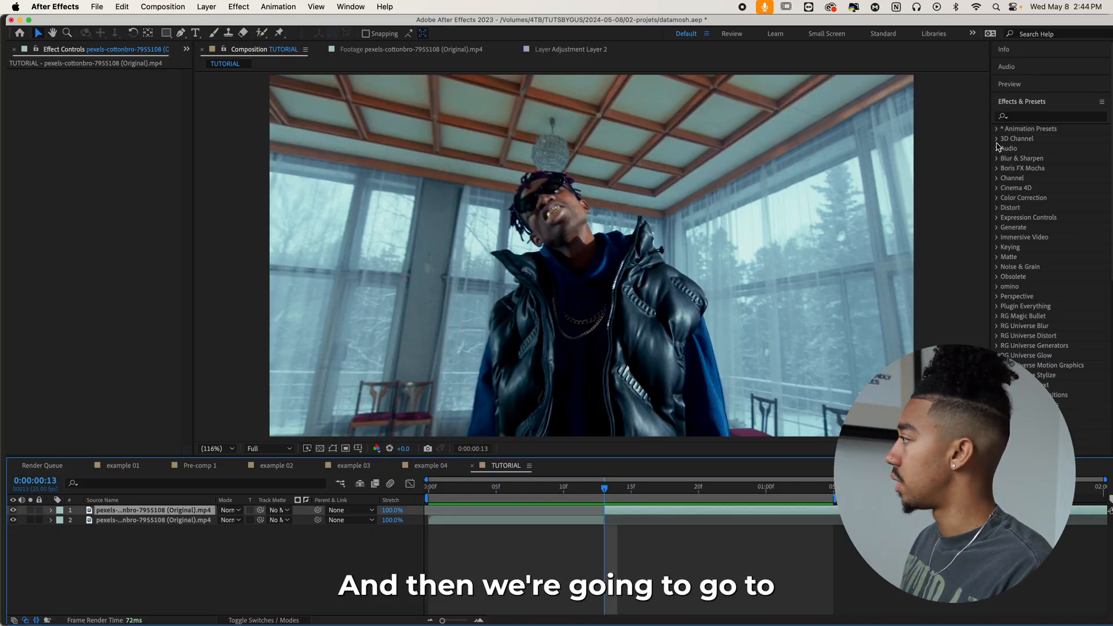
Step: Apply Directional Blur (length about 188) and an Exposure of 2 to the incoming clip
{"action": "type", "text": "directional"}
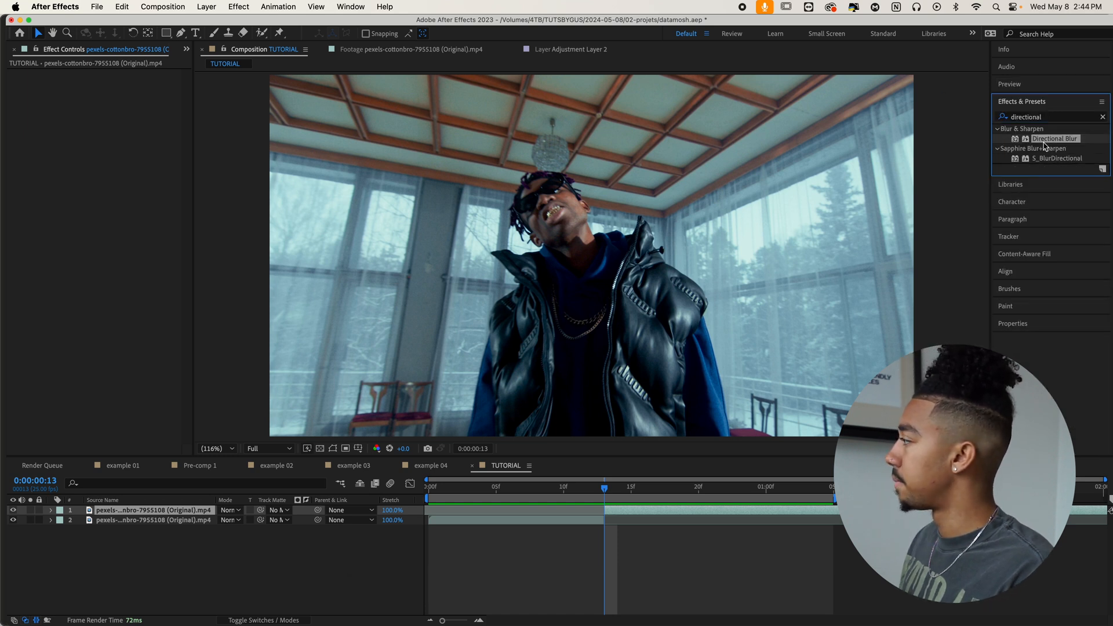
{"action": "double_click", "coordinate": [1057, 139]}
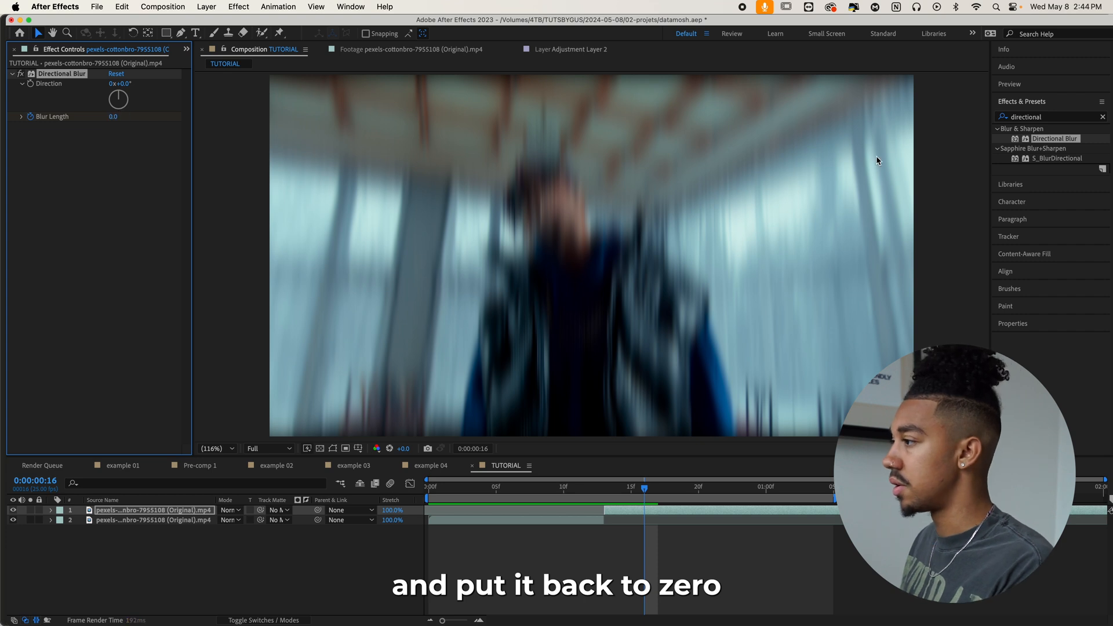
{"action": "type", "text": "exposure"}
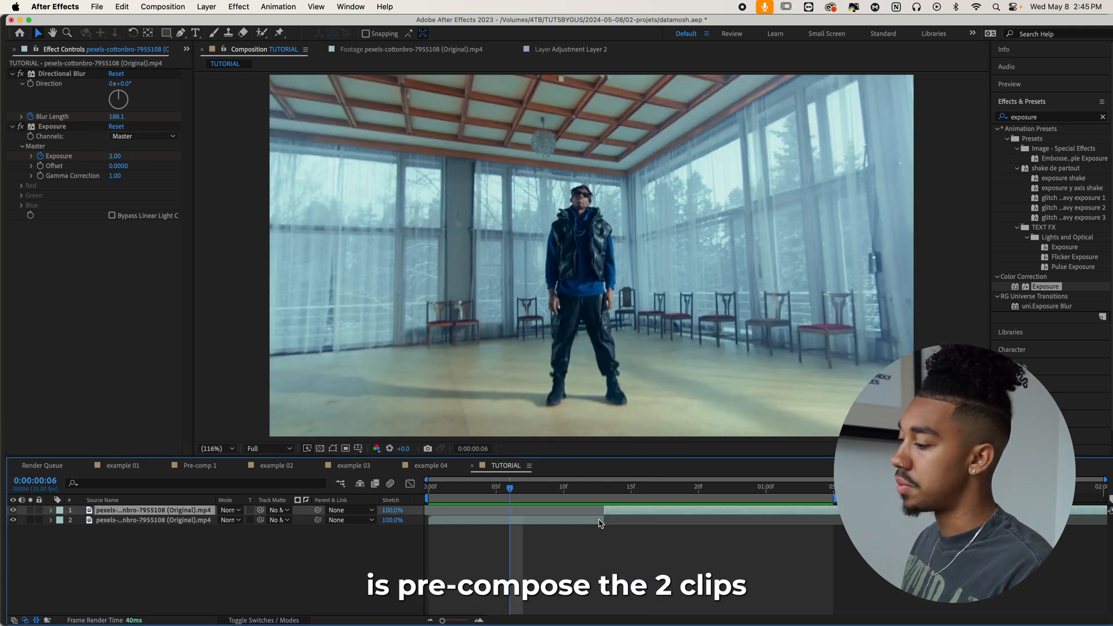
Step: Pre-compose both clip layers into a composition named TRANSITION
{"action": "right_click", "coordinate": [600, 523]}
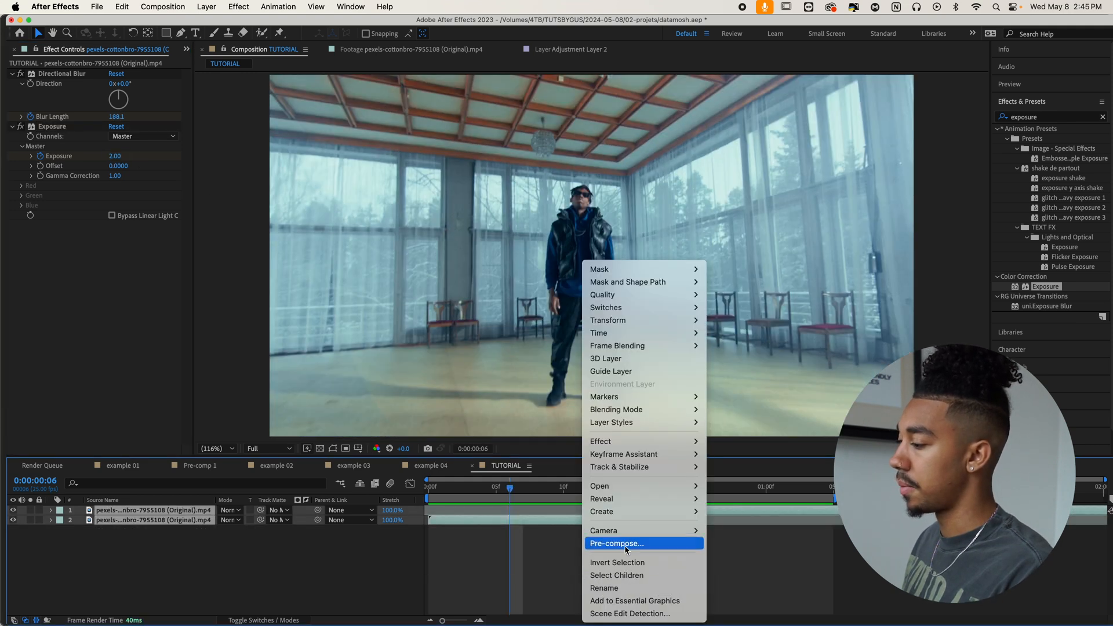
{"action": "left_click", "coordinate": [617, 542]}
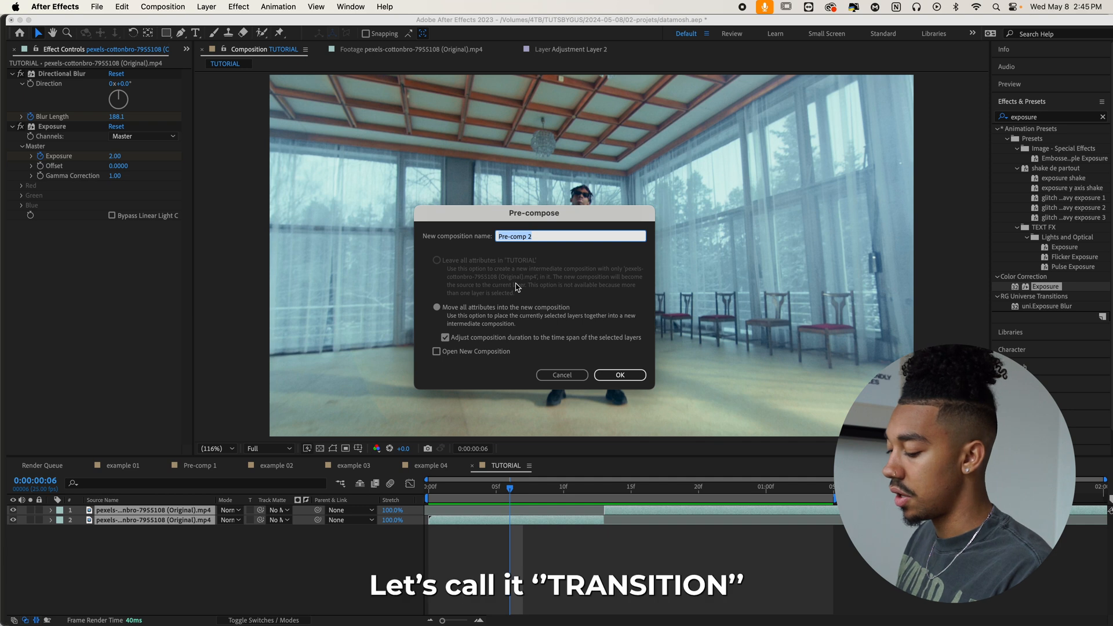
{"action": "left_click", "coordinate": [619, 376]}
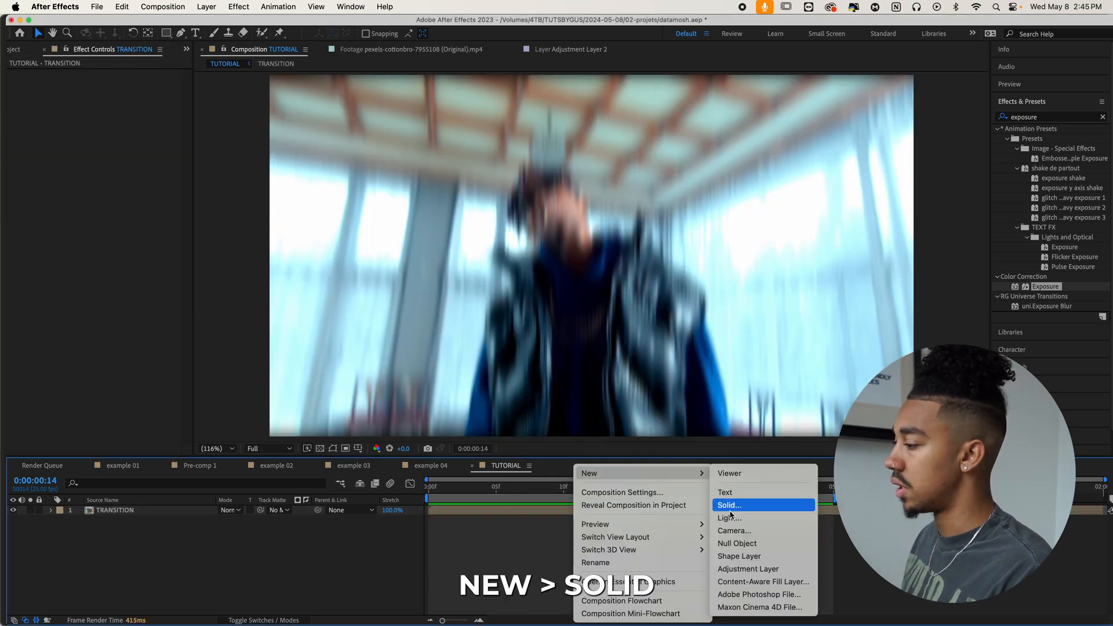
Step: Create a DISPLACEMENT solid with Subscale, Block-type Fractal Noise evolving by time*1
{"action": "left_click", "coordinate": [728, 505]}
{"action": "type", "text": "fractal"}
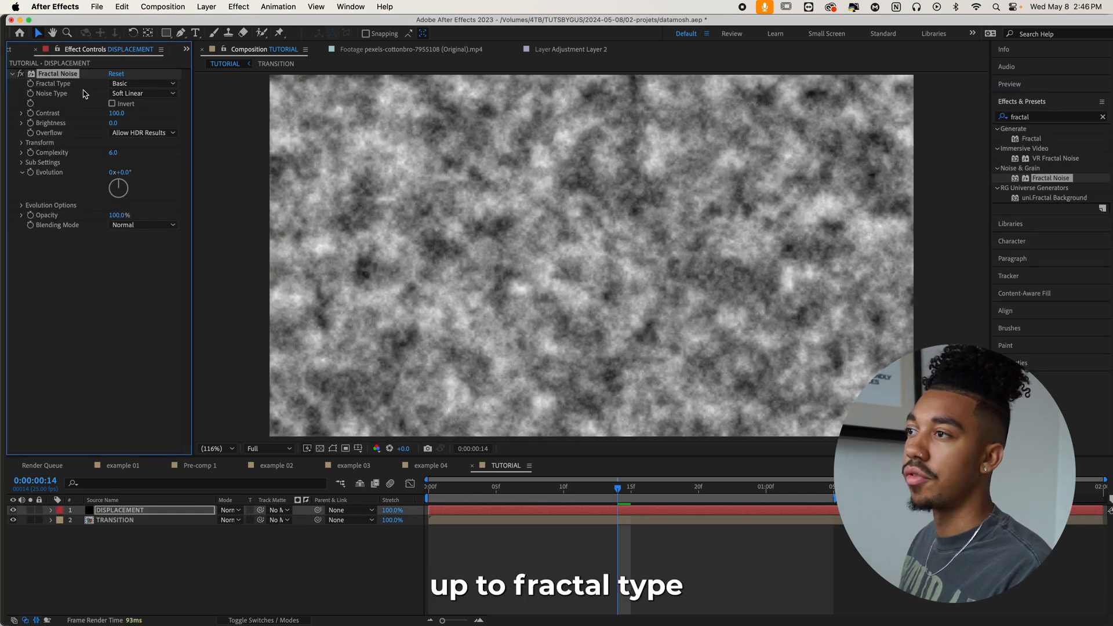
{"action": "left_click", "coordinate": [143, 83]}
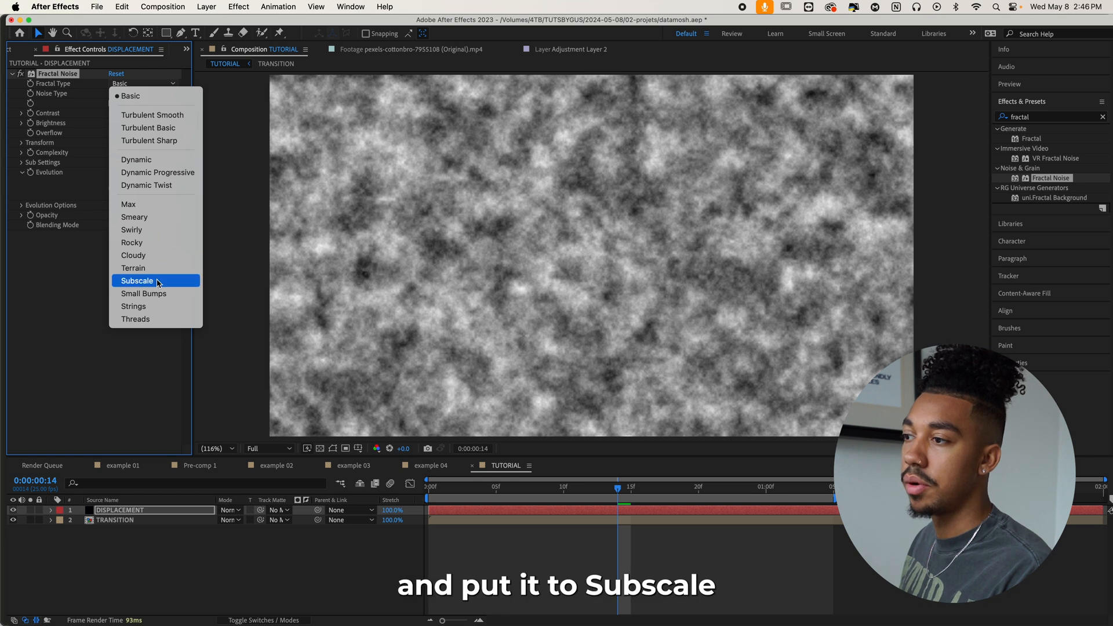
{"action": "left_click", "coordinate": [136, 280]}
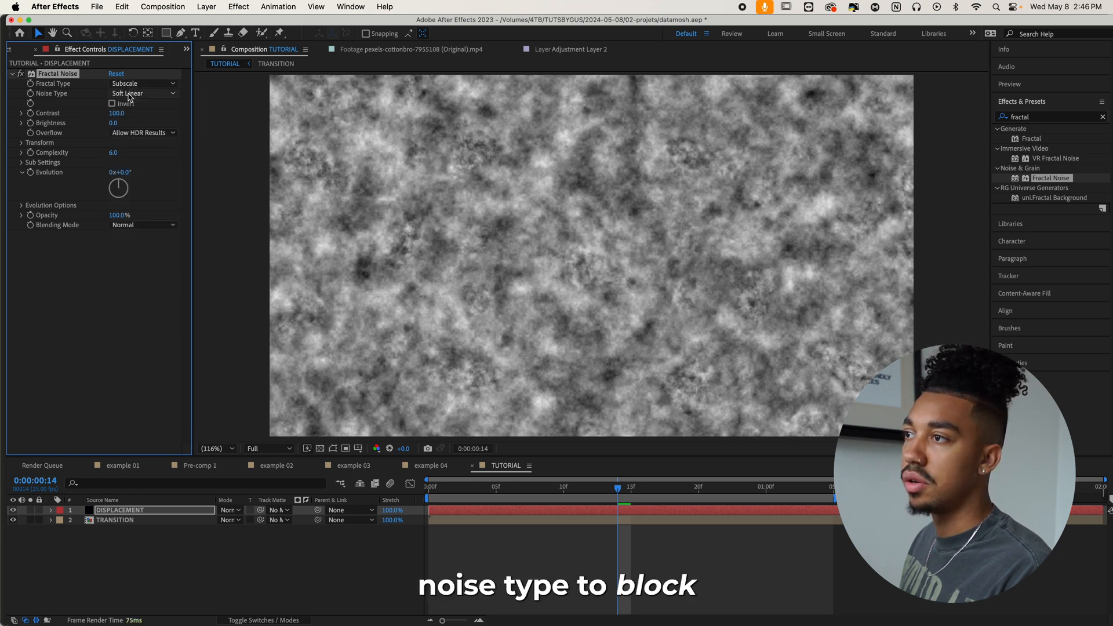
{"action": "left_click", "coordinate": [143, 93]}
{"action": "type", "text": "time"}
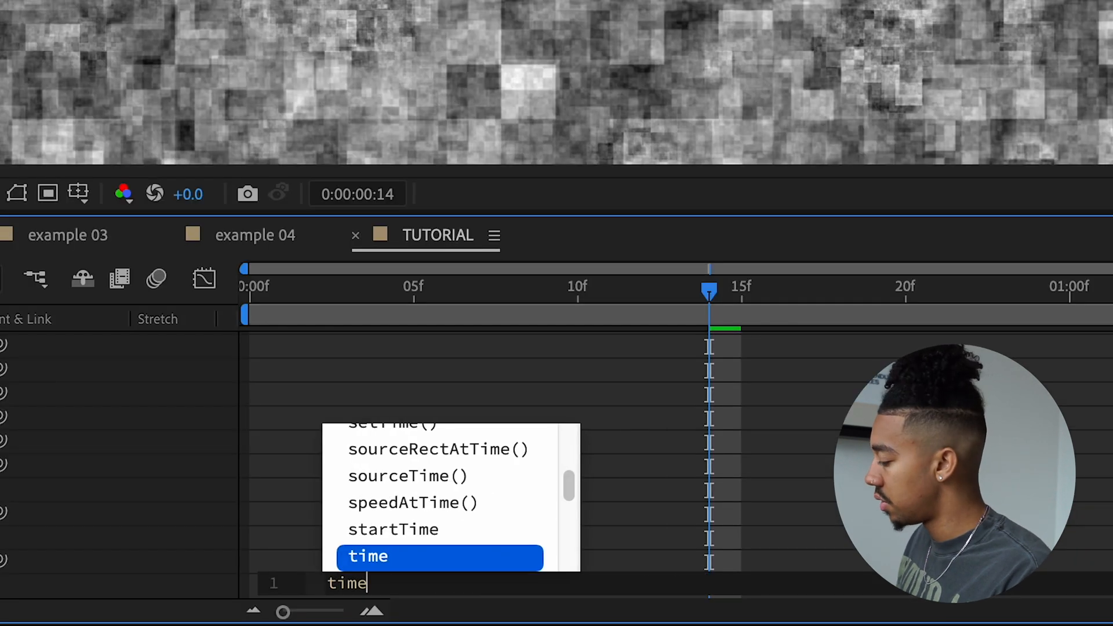
{"action": "type", "text": "*1"}
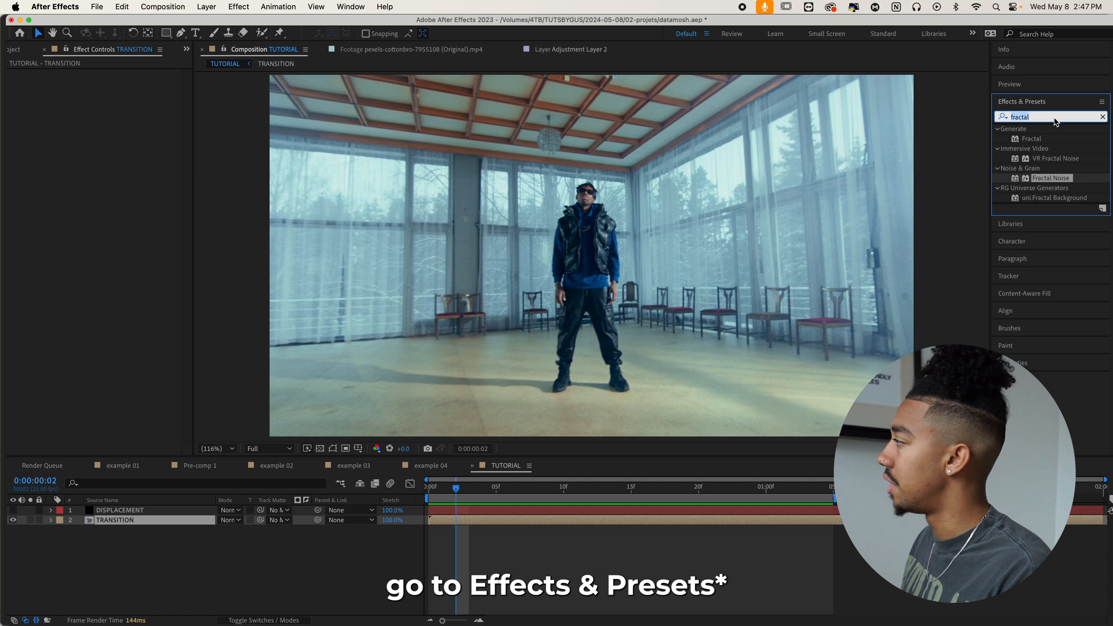
Step: Add Time Displacement to TRANSITION using the DISPLACEMENT solid as map, 0.2 max time
{"action": "type", "text": "time d"}
{"action": "type", "text": "0"}
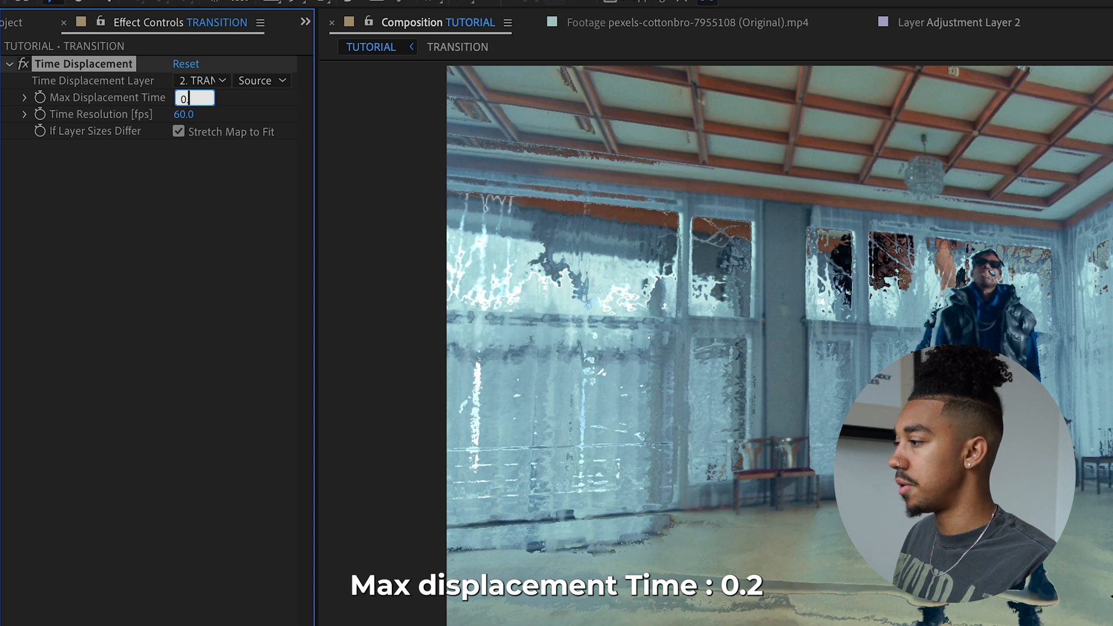
{"action": "left_click", "coordinate": [202, 82]}
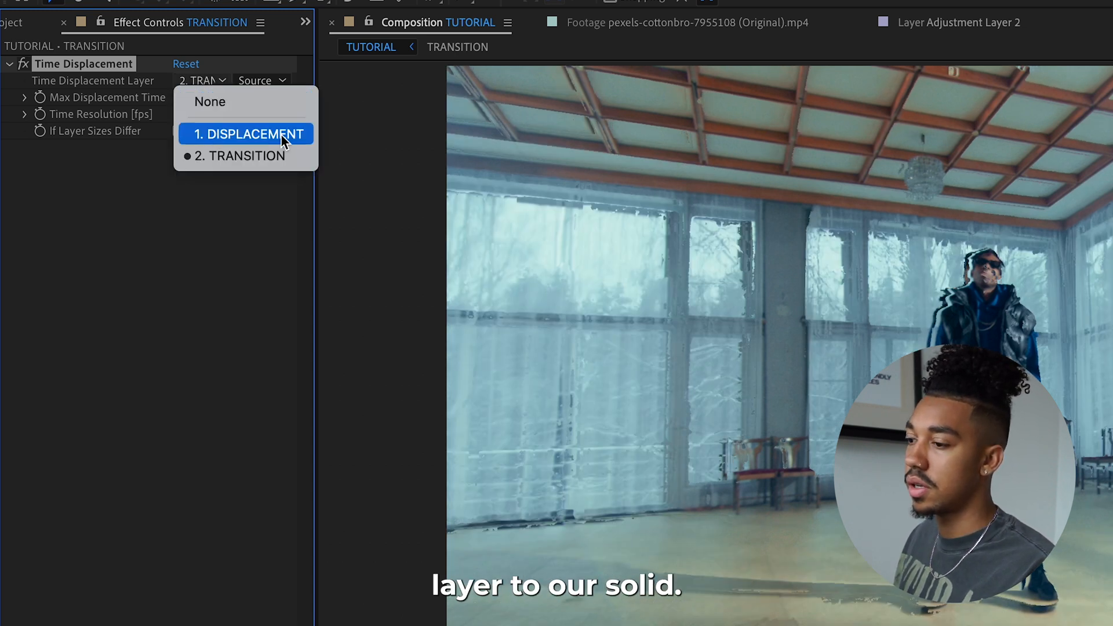
{"action": "left_click", "coordinate": [245, 134]}
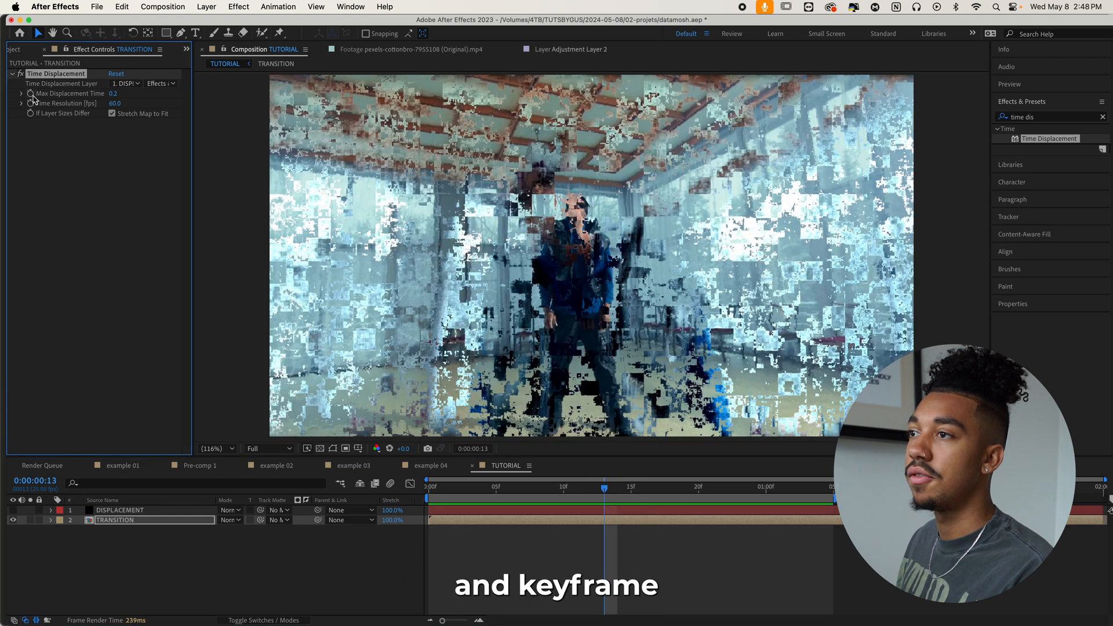
Step: Keyframe Max Displacement Time to peak at 0.2 at the cut and return to 0.0 after
{"action": "left_click_drag", "start_coordinate": [603, 489], "coordinate": [578, 489]}
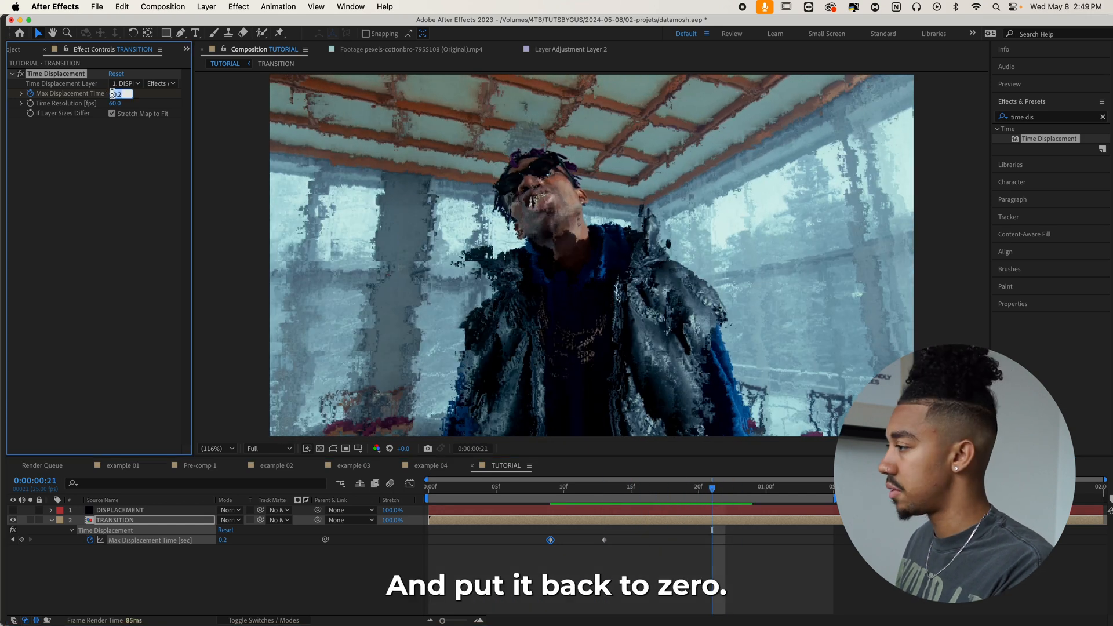
{"action": "type", "text": "0.0"}
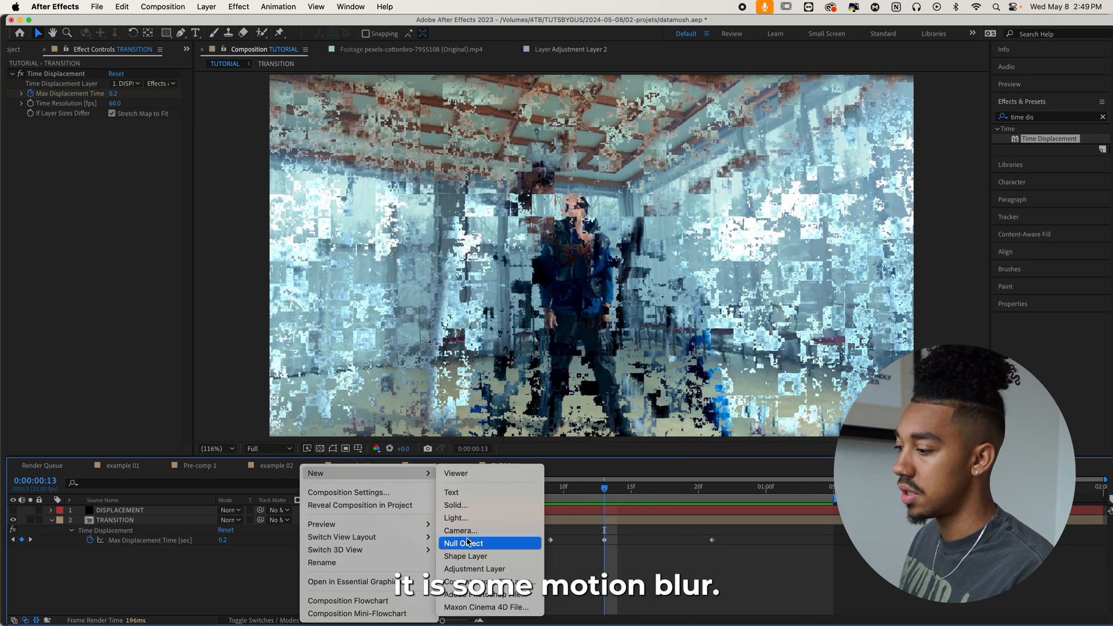
{"action": "mouse_move", "coordinate": [474, 568]}
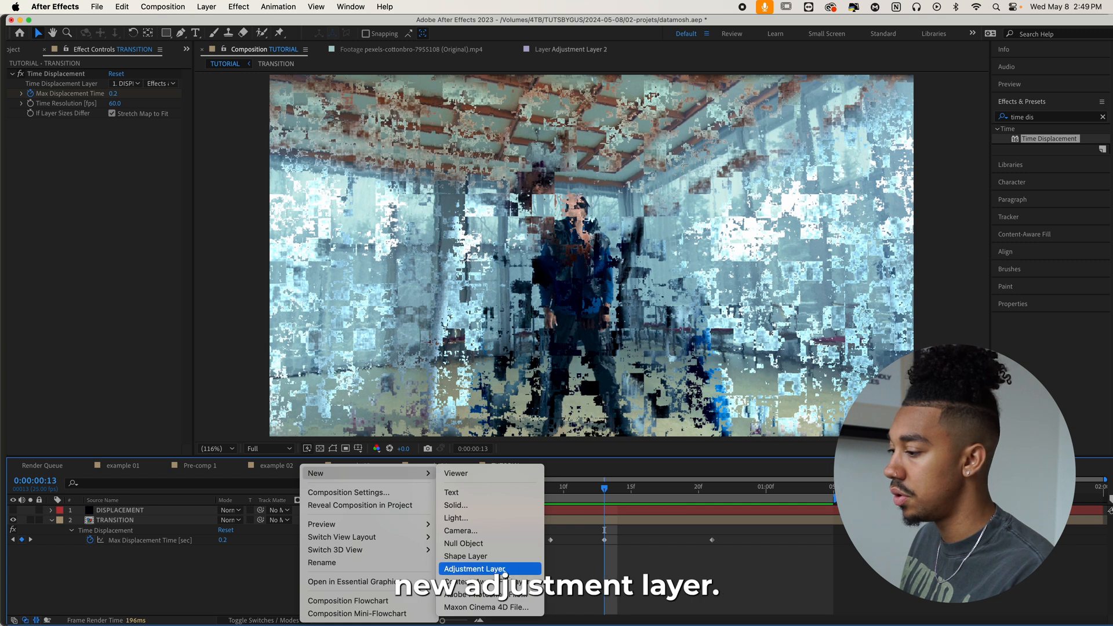
Step: Add a top adjustment layer carrying Pixel Motion Blur over the transition
{"action": "left_click", "coordinate": [476, 568]}
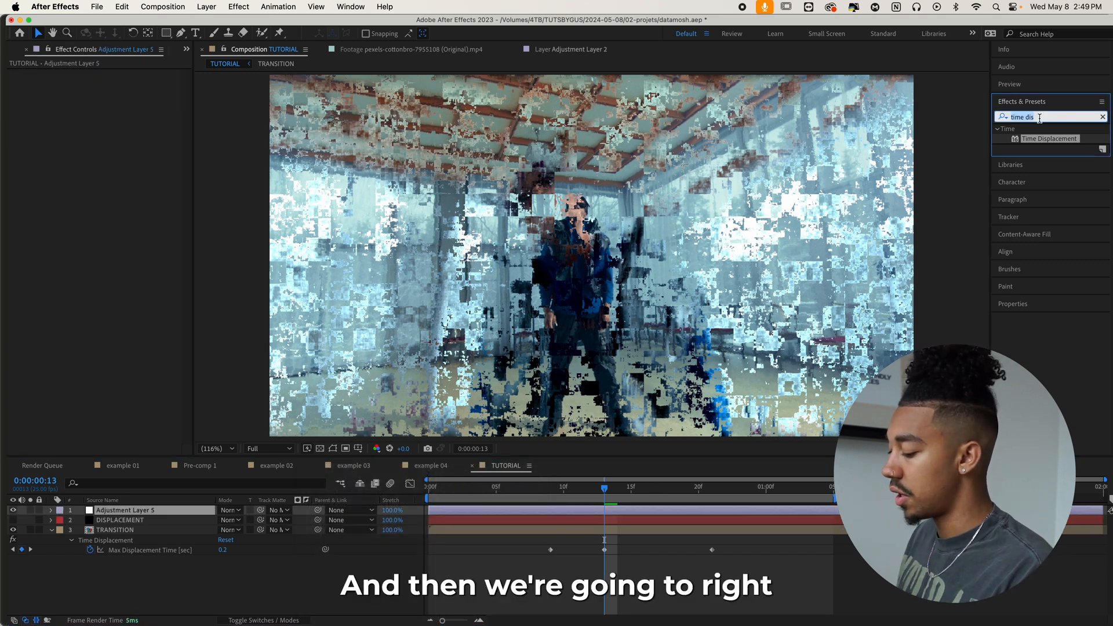
{"action": "type", "text": "pixel"}
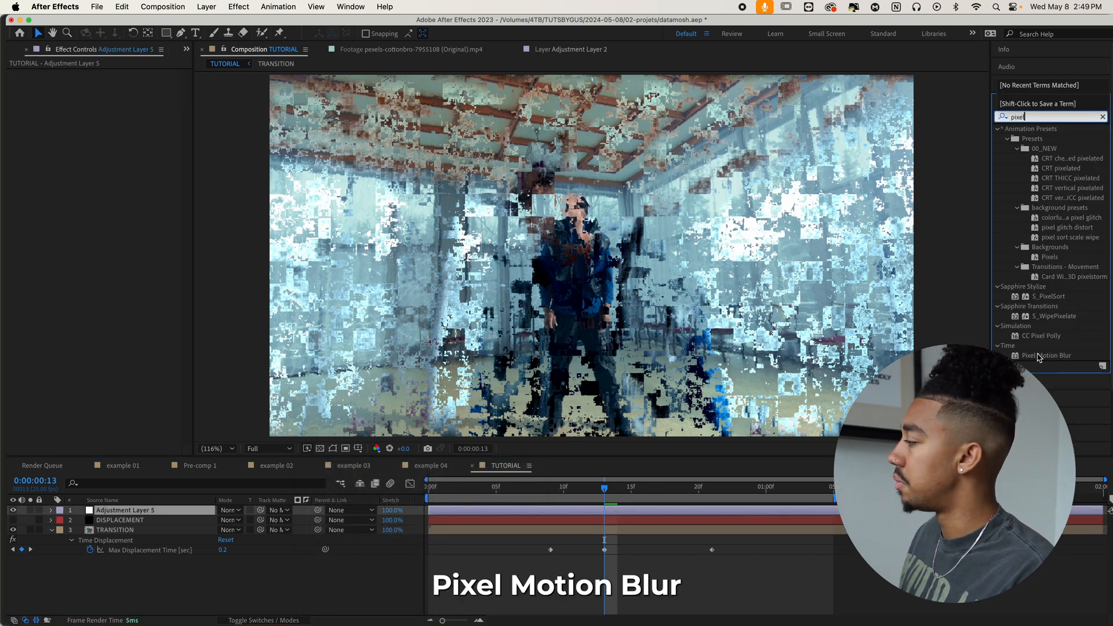
{"action": "double_click", "coordinate": [1045, 355]}
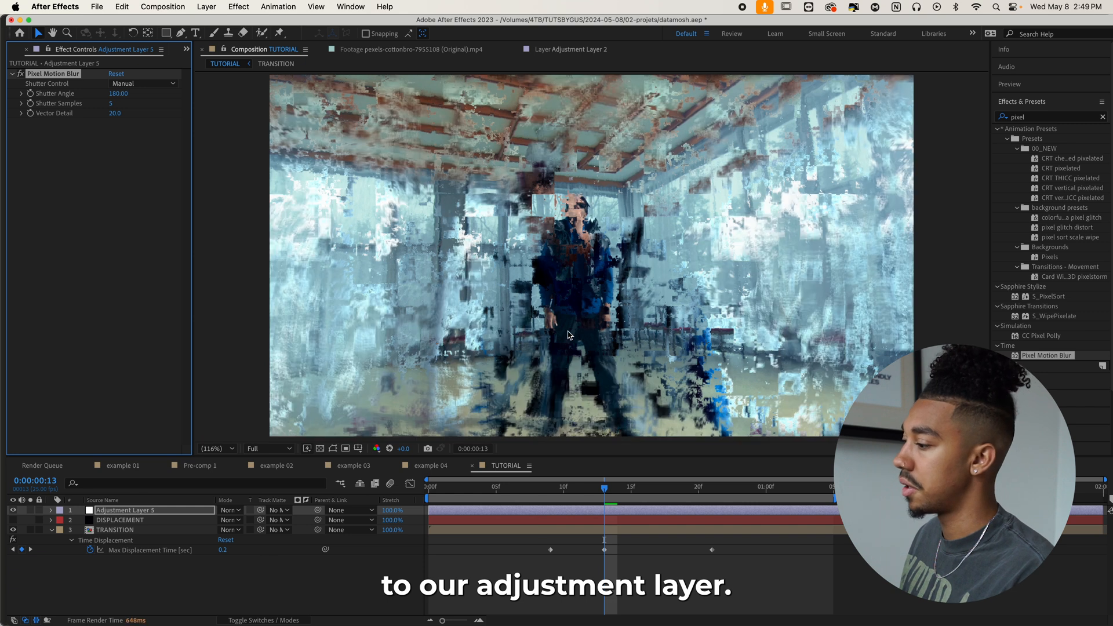